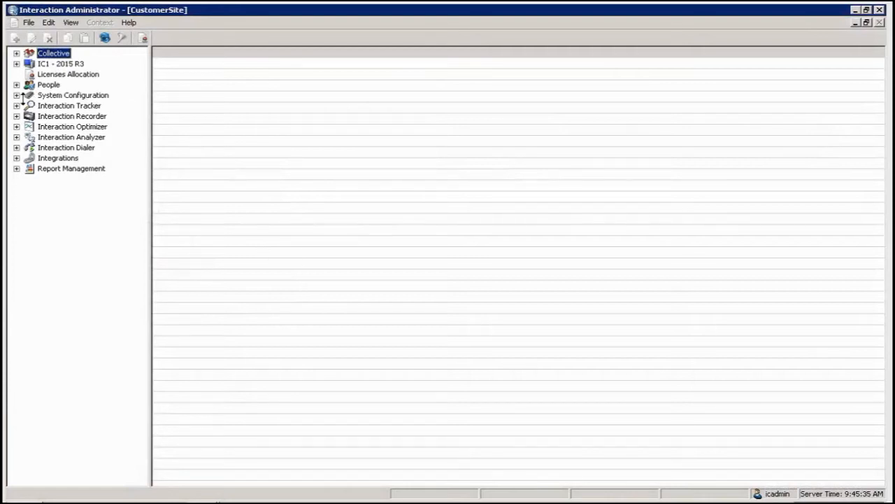
Step: Expand People and Password Policies in the tree to list the Configuration entry
left_click(16, 85)
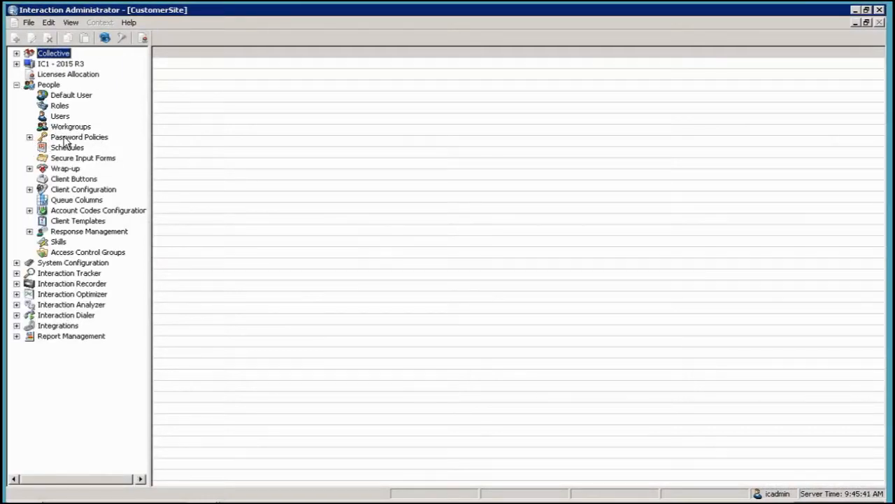
left_click(29, 136)
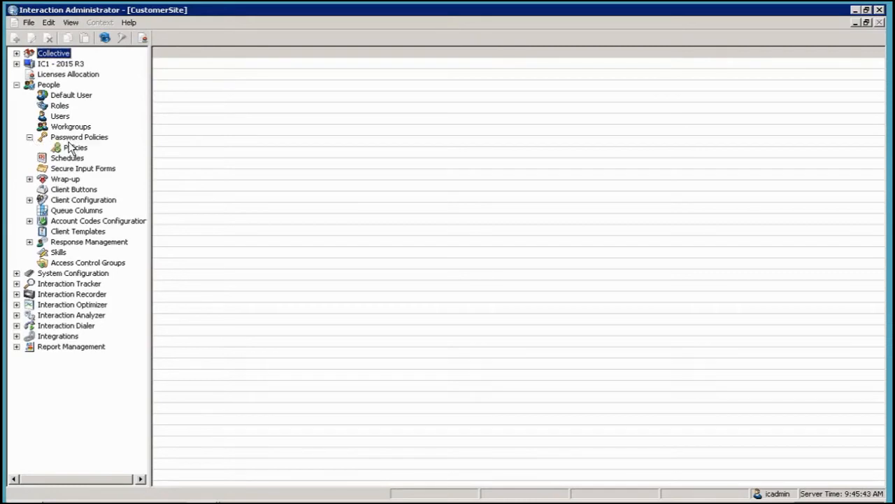
left_click(79, 136)
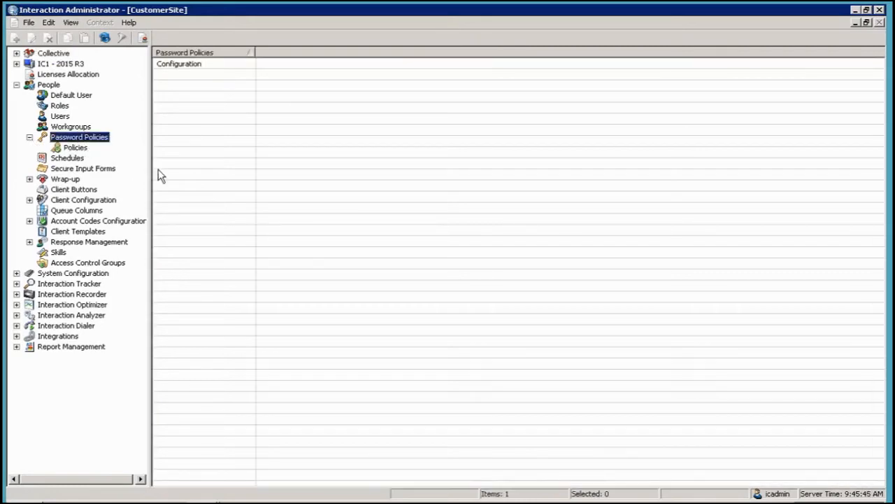
mouse_move(196, 70)
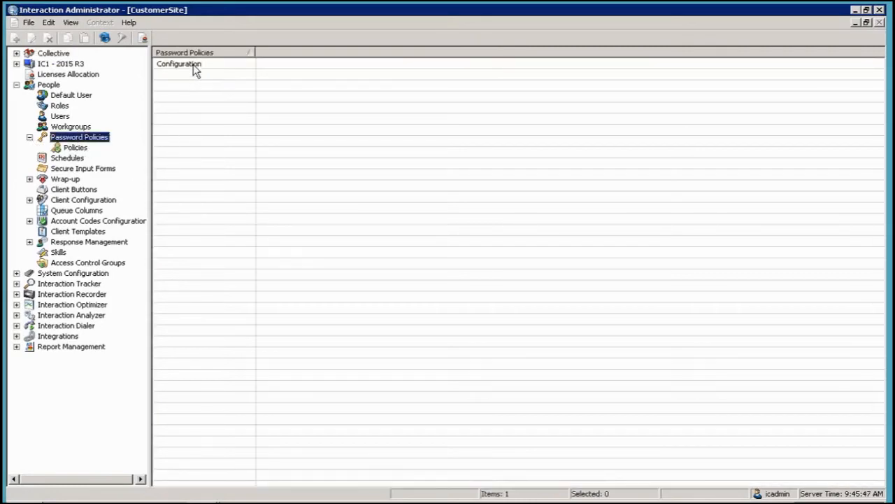
Step: Open the Password Policies Configuration dialog to review the Most Restrictive combining setting
double_click(179, 63)
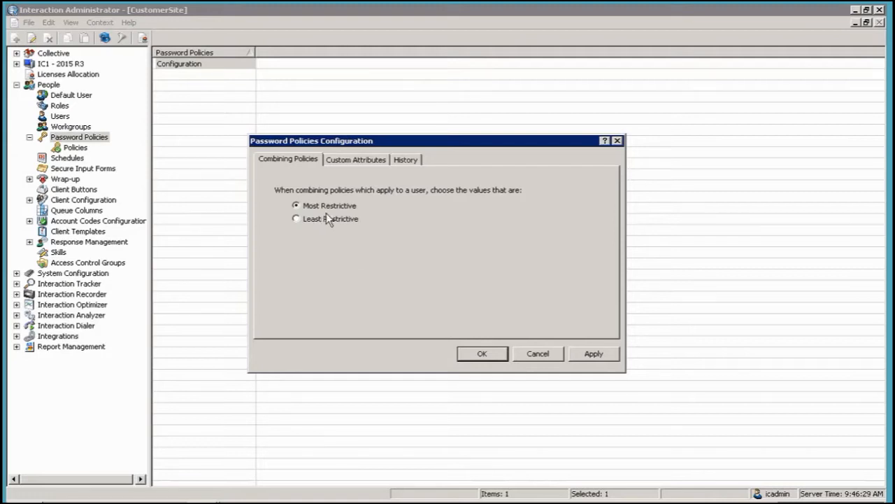
mouse_move(311, 191)
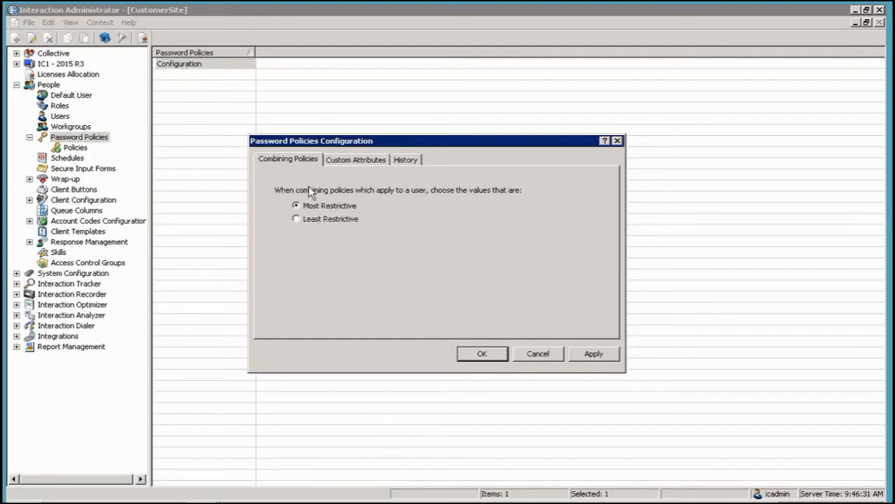
mouse_move(350, 209)
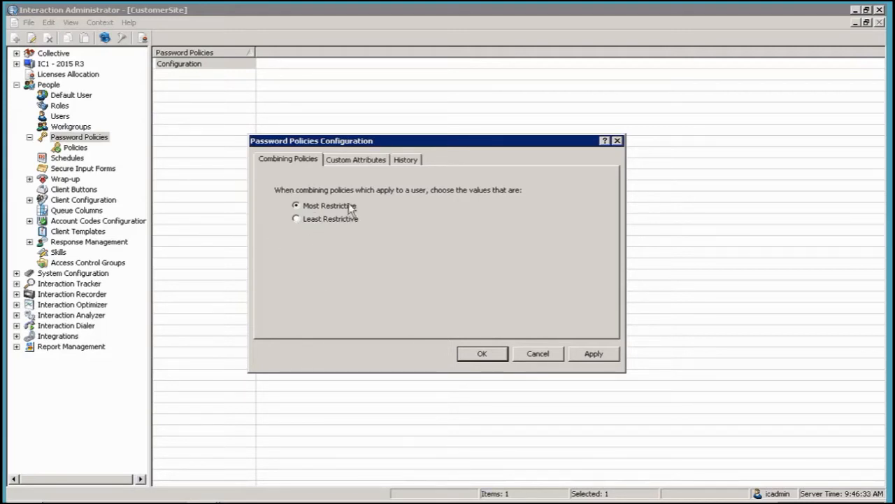
mouse_move(325, 218)
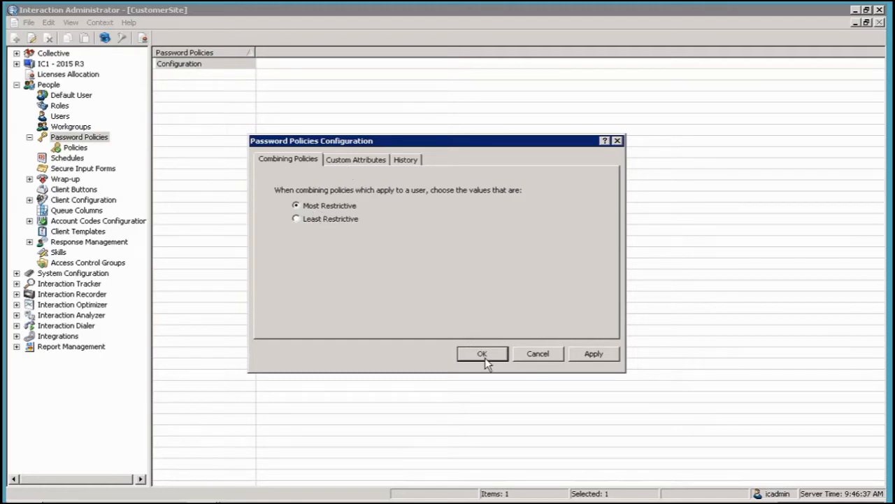
Step: Keep Most Restrictive combining and show the Policies list containing the Default Policy
left_click(482, 353)
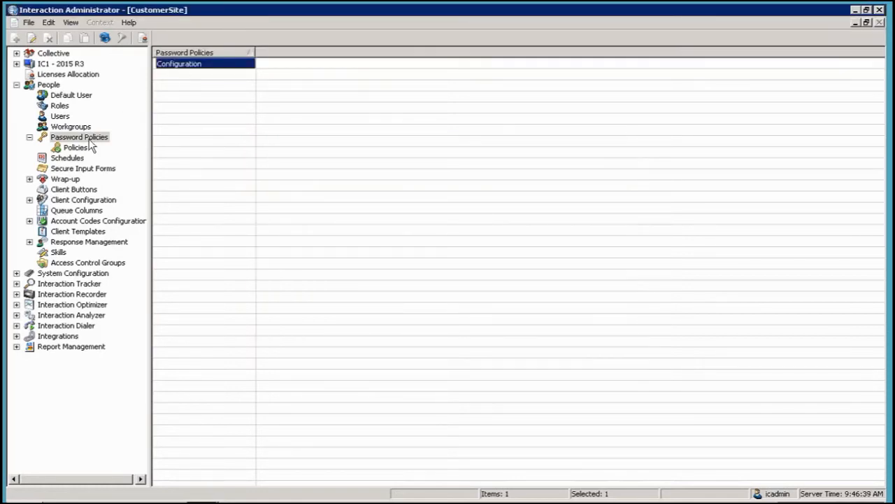
left_click(75, 147)
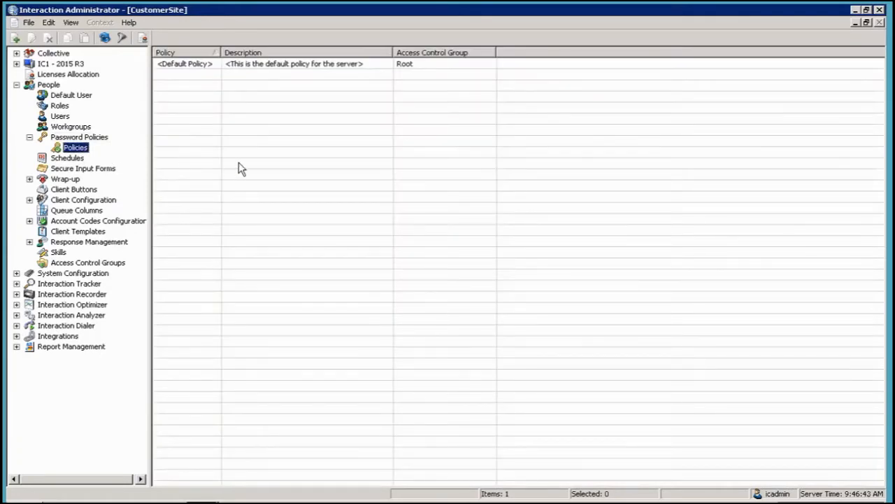
right_click(241, 168)
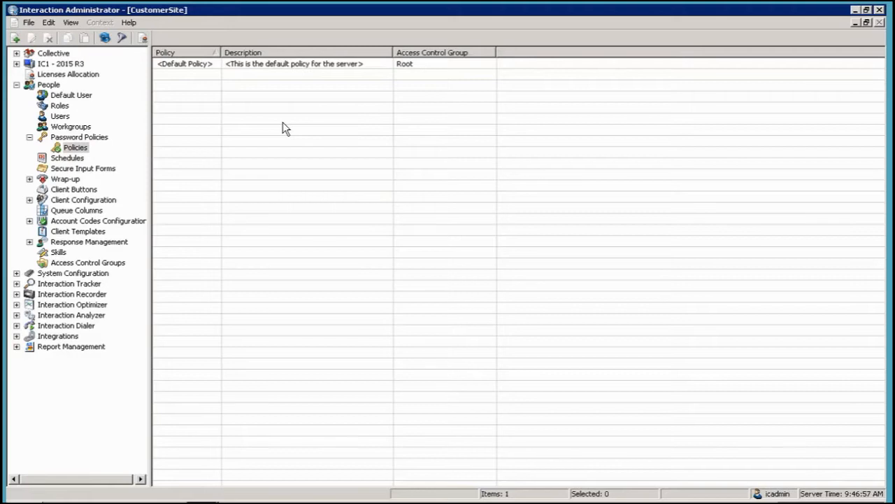
mouse_move(215, 89)
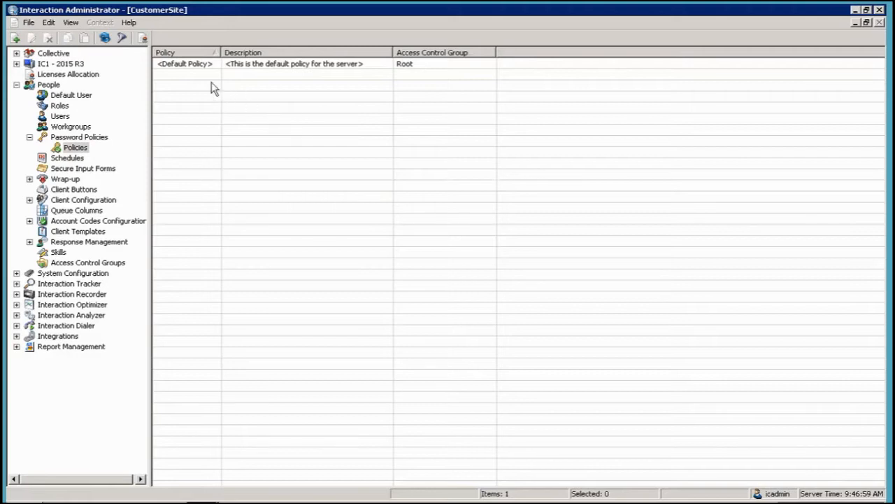
Step: Open the Default Policy's configuration on its Password Policy tab
double_click(185, 64)
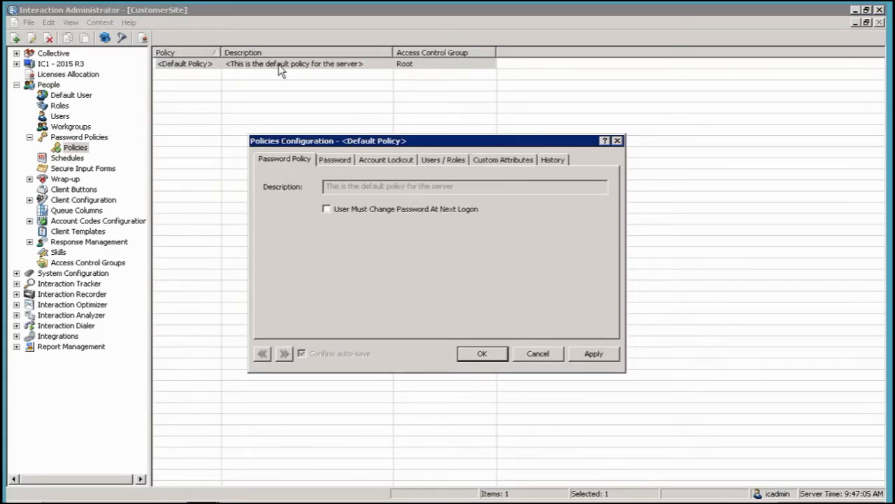
mouse_move(338, 221)
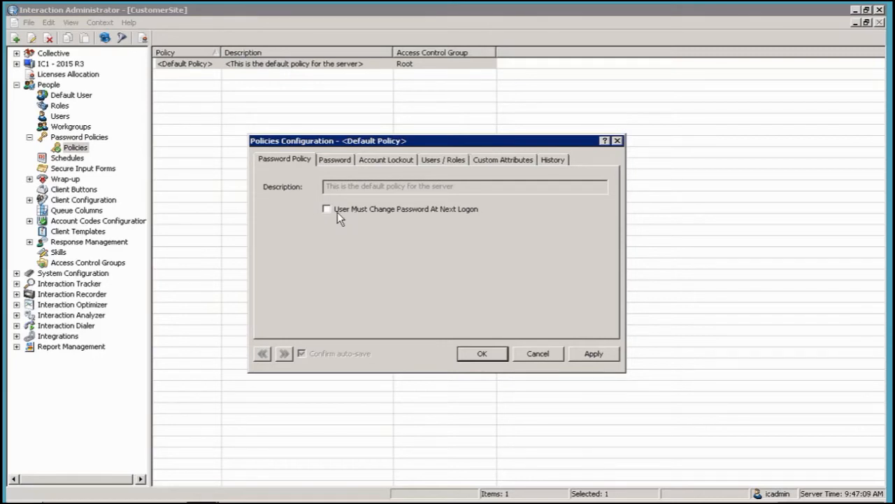
mouse_move(381, 225)
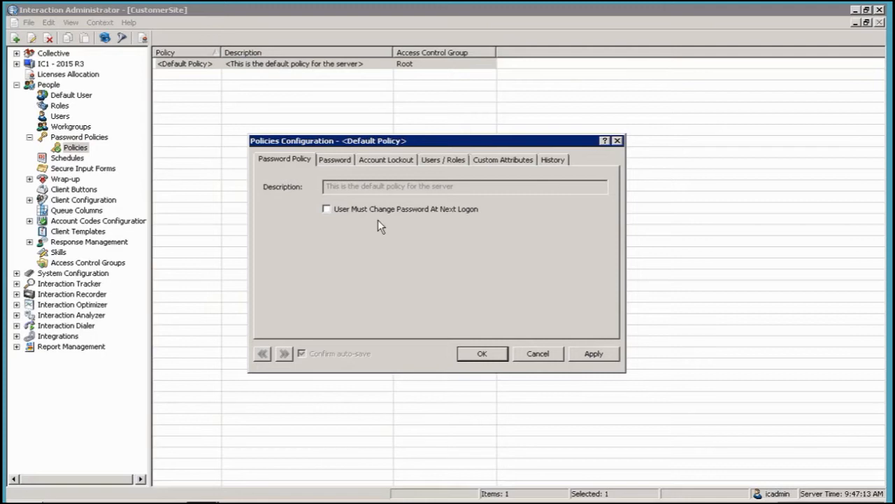
mouse_move(343, 223)
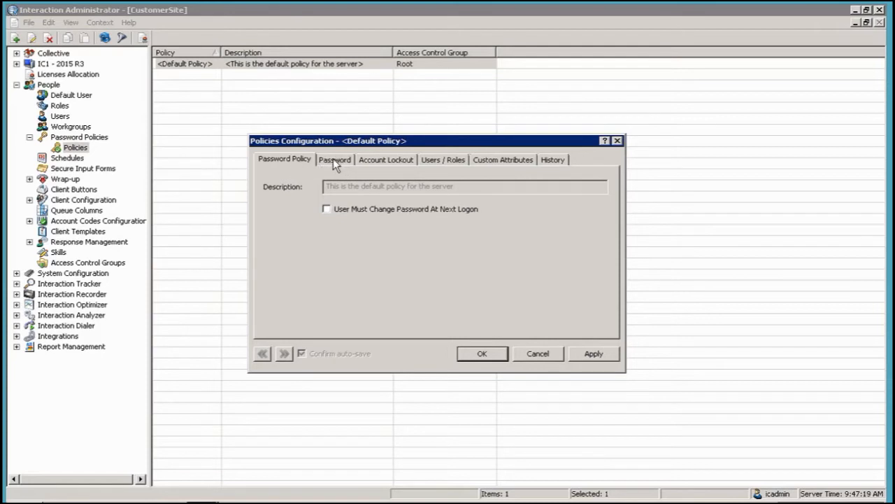
left_click(334, 159)
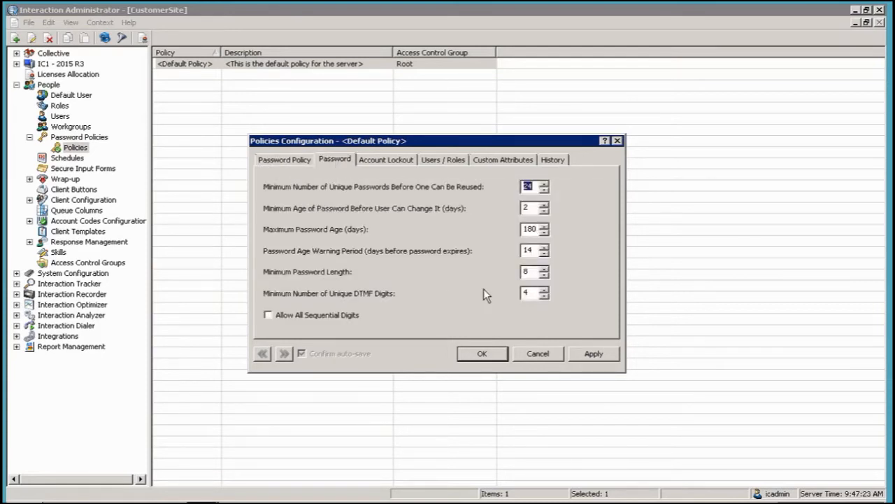
mouse_move(277, 196)
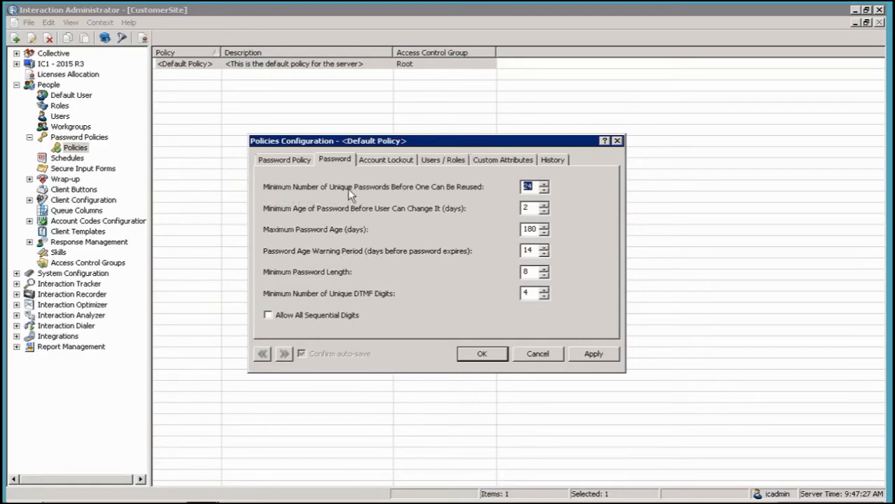
mouse_move(476, 196)
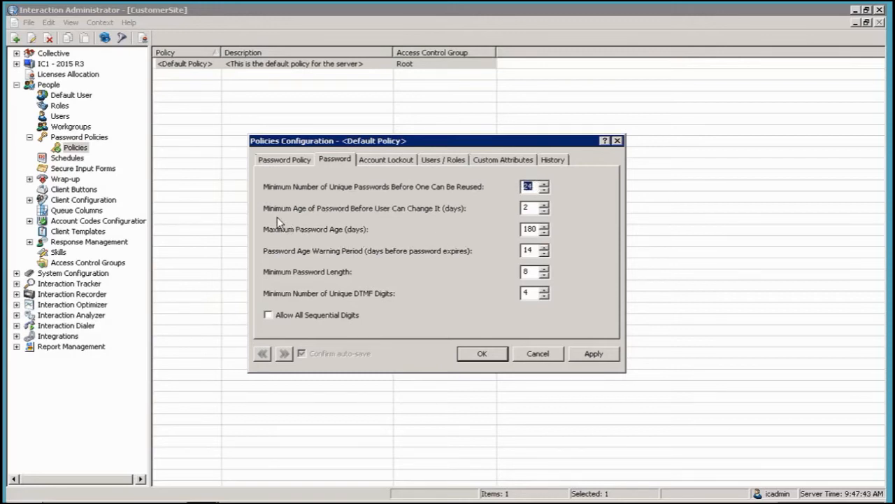
mouse_move(350, 217)
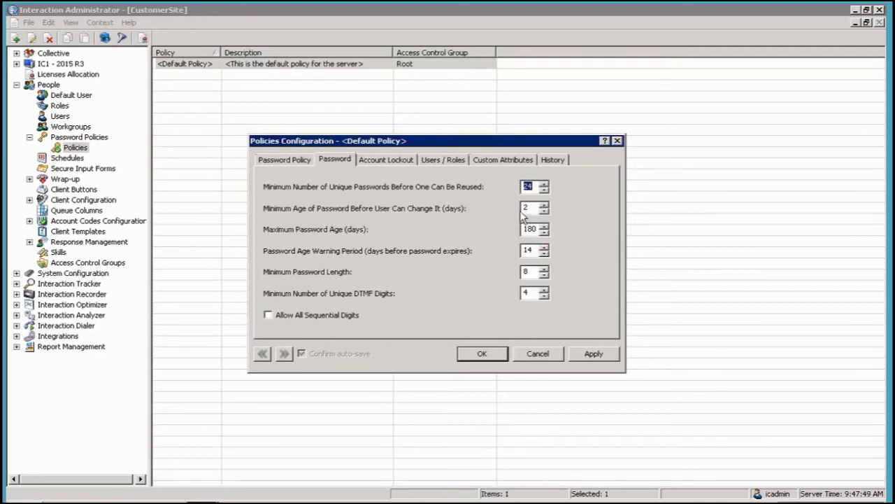
mouse_move(472, 234)
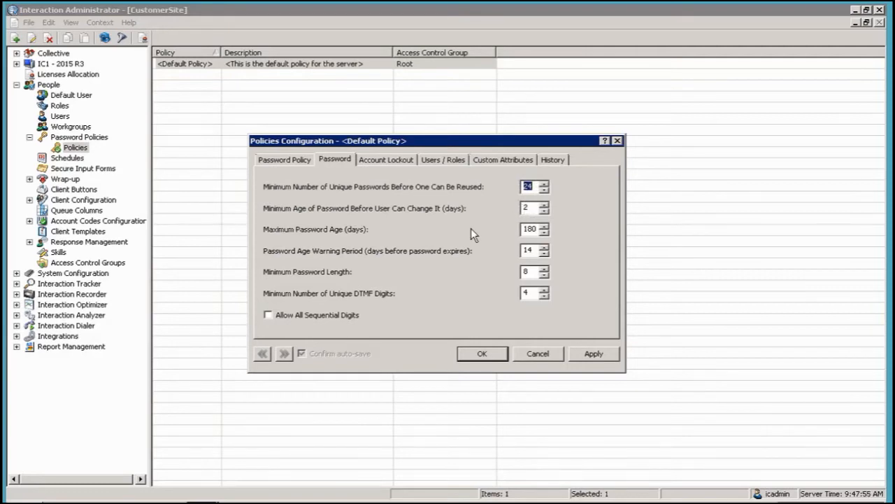
mouse_move(295, 239)
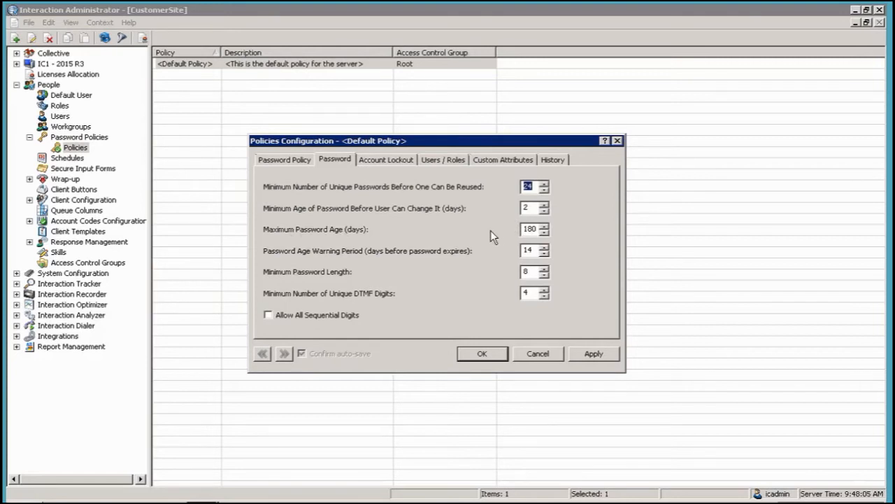
mouse_move(273, 266)
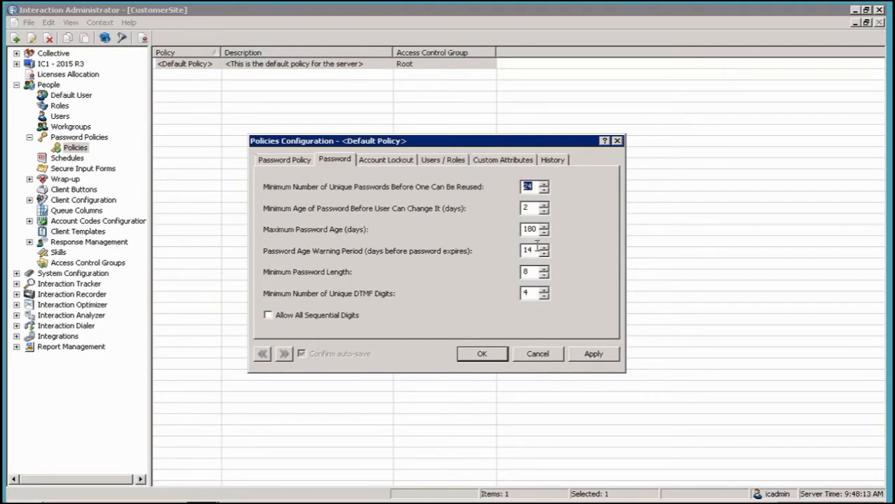
mouse_move(479, 284)
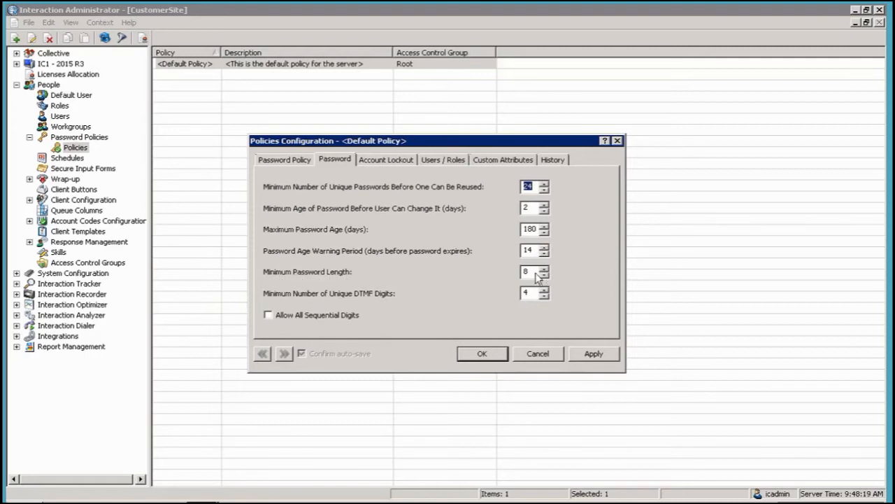
mouse_move(272, 301)
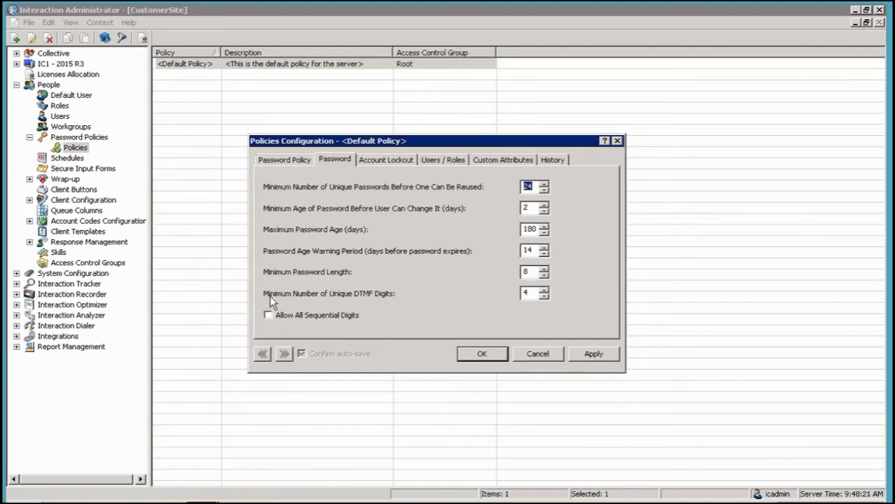
mouse_move(384, 297)
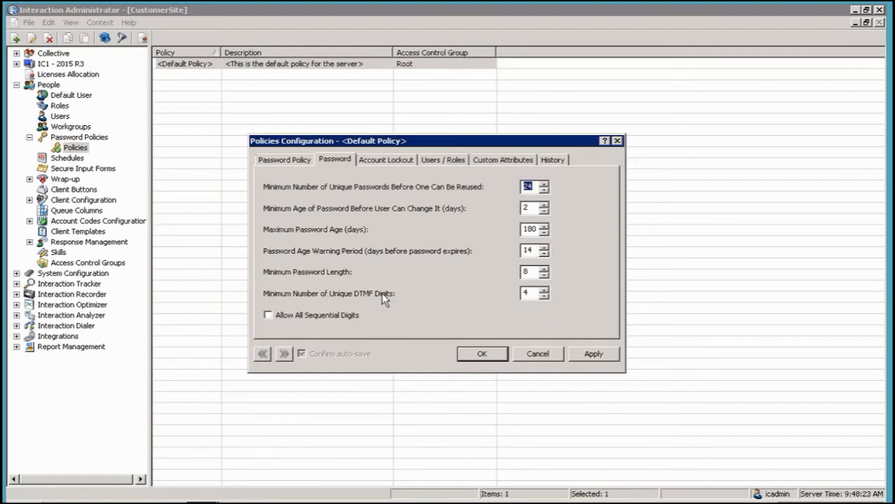
mouse_move(519, 321)
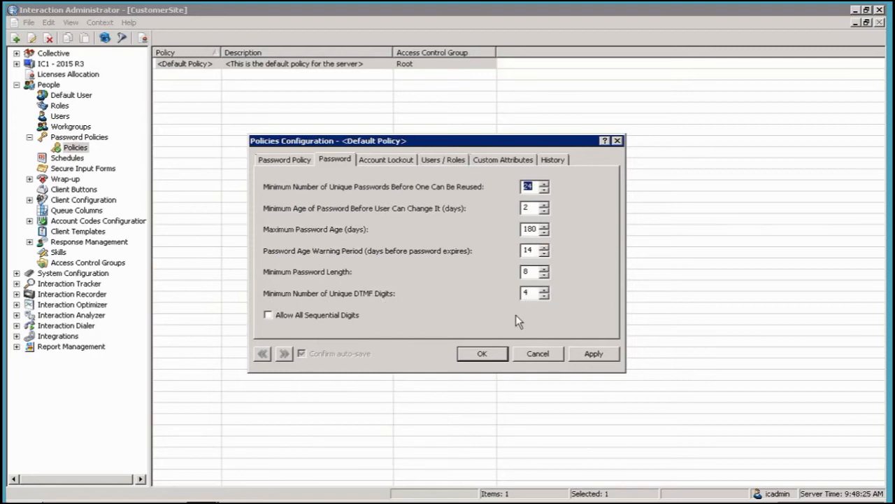
mouse_move(516, 311)
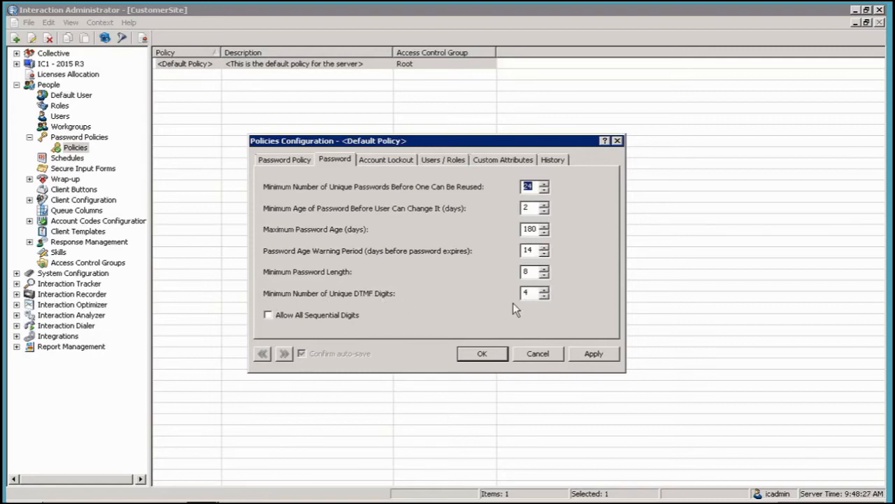
mouse_move(294, 323)
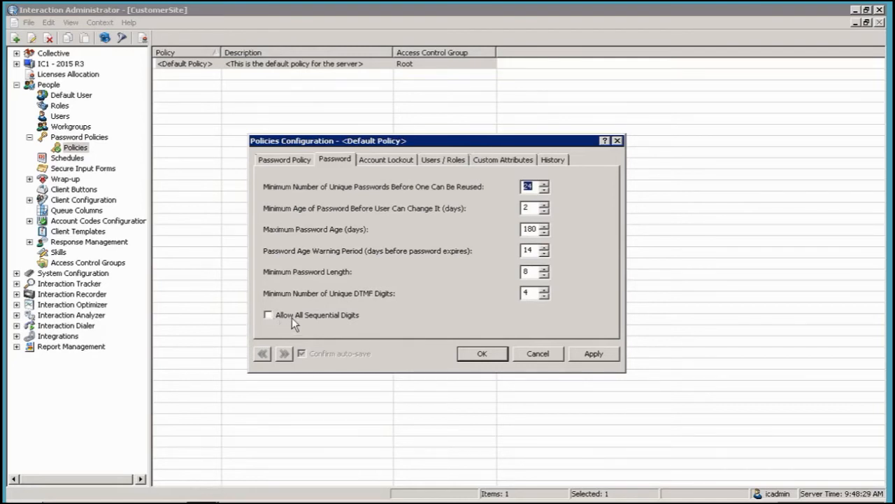
mouse_move(271, 327)
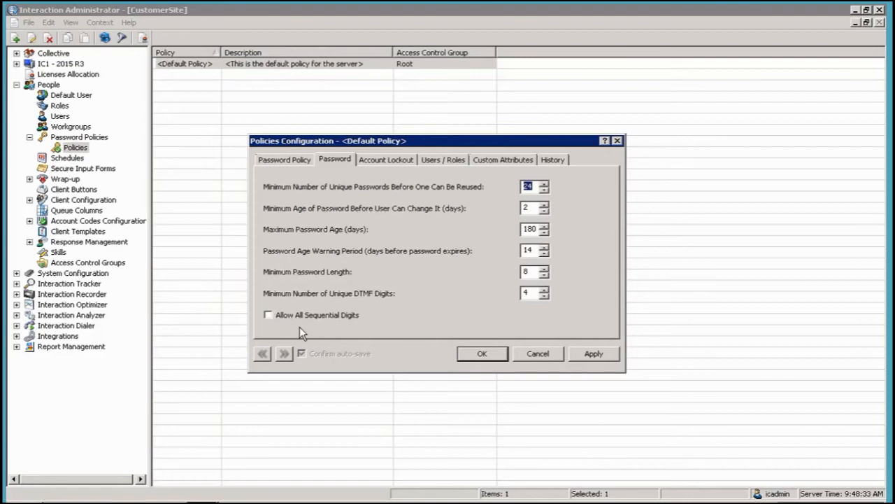
mouse_move(359, 286)
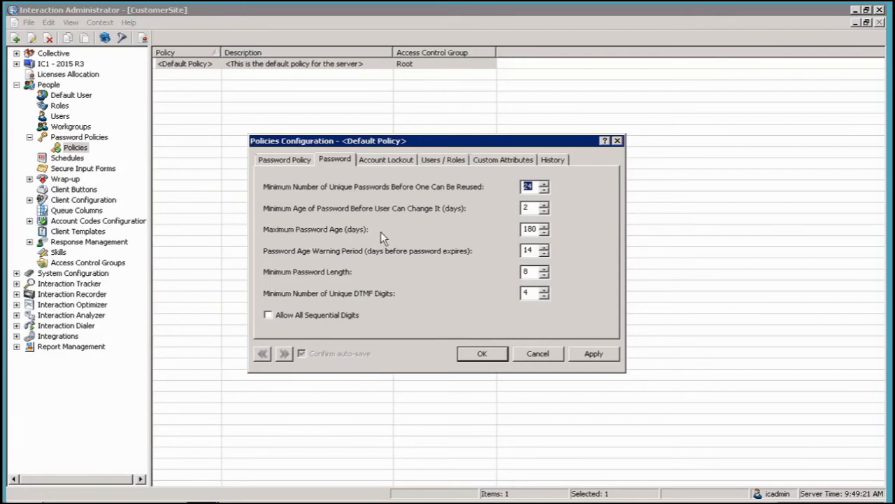
Step: Set Maximum Number of Failed Logon Attempts to 5 on the Account Lockout tab
left_click(385, 159)
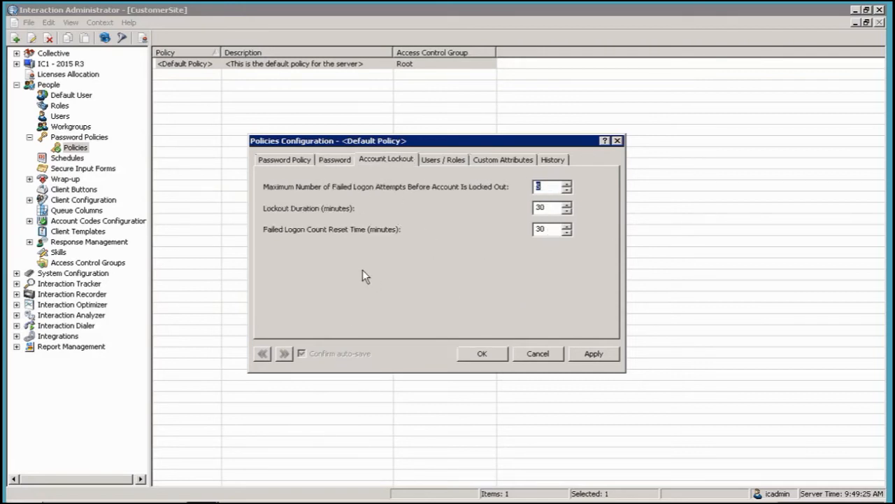
mouse_move(349, 197)
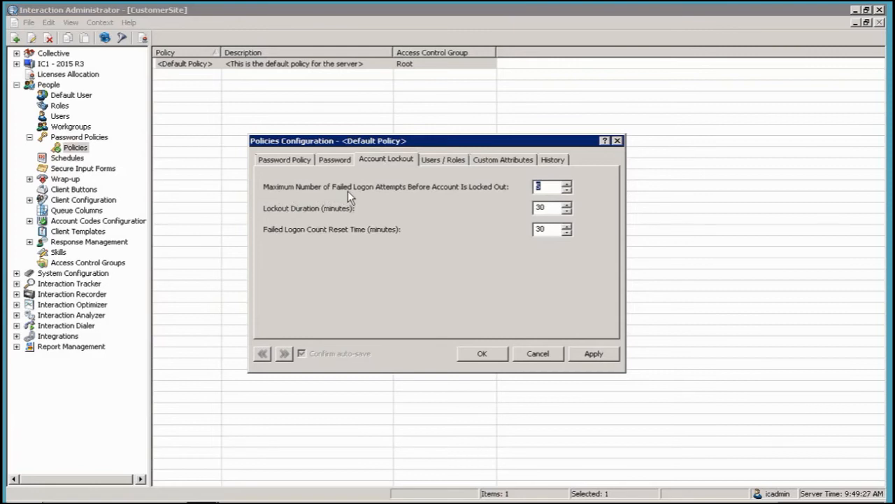
mouse_move(475, 198)
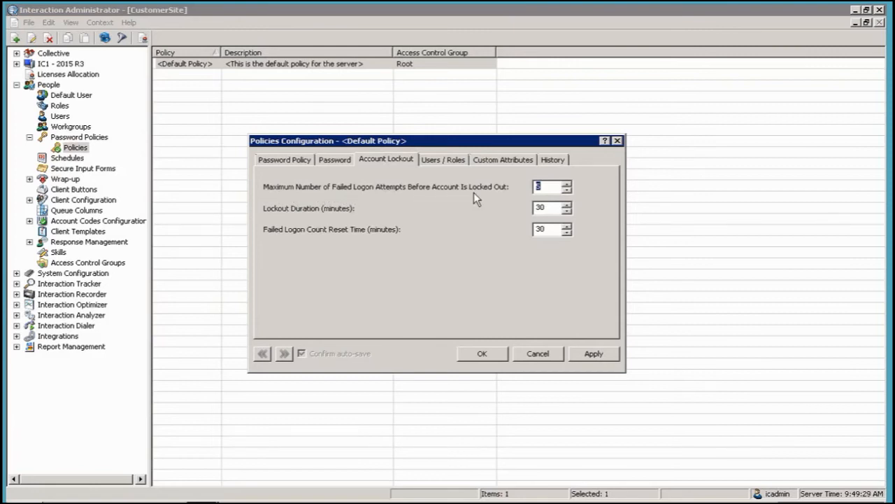
type("5")
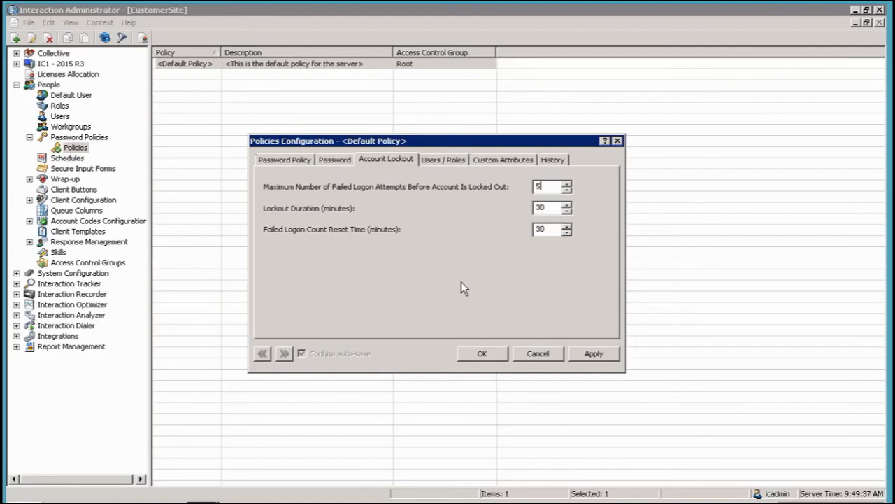
left_click(548, 208)
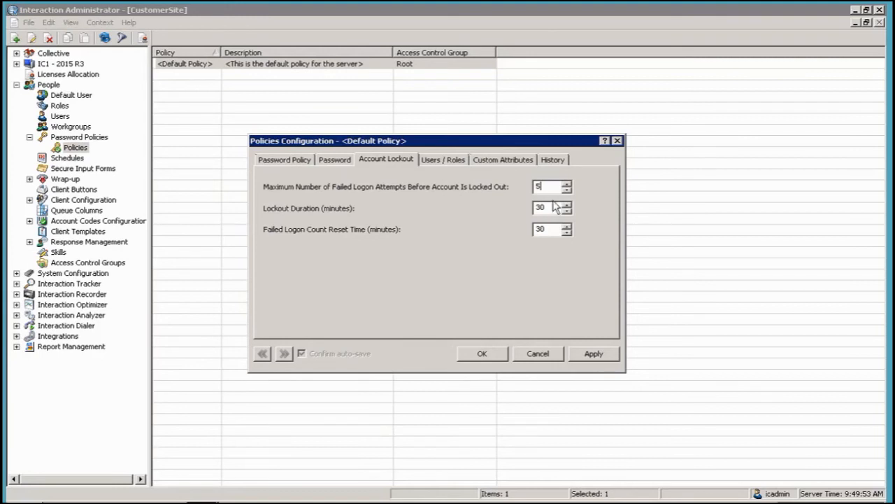
mouse_move(556, 199)
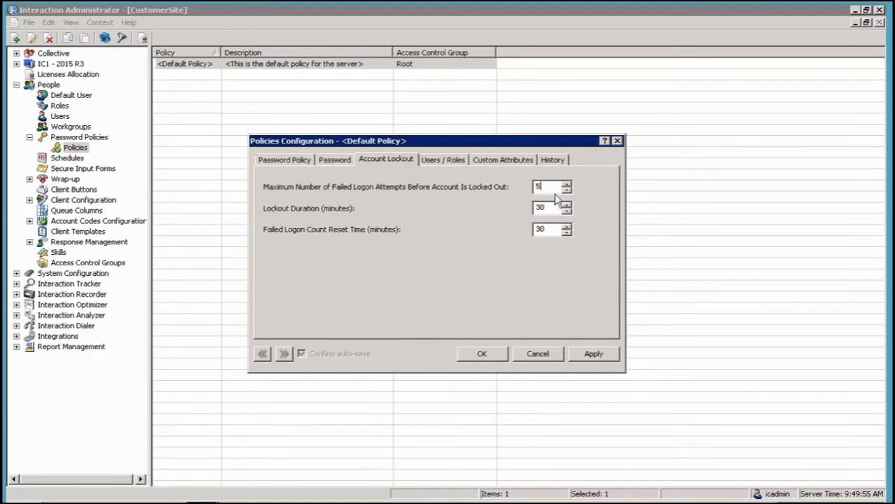
mouse_move(276, 219)
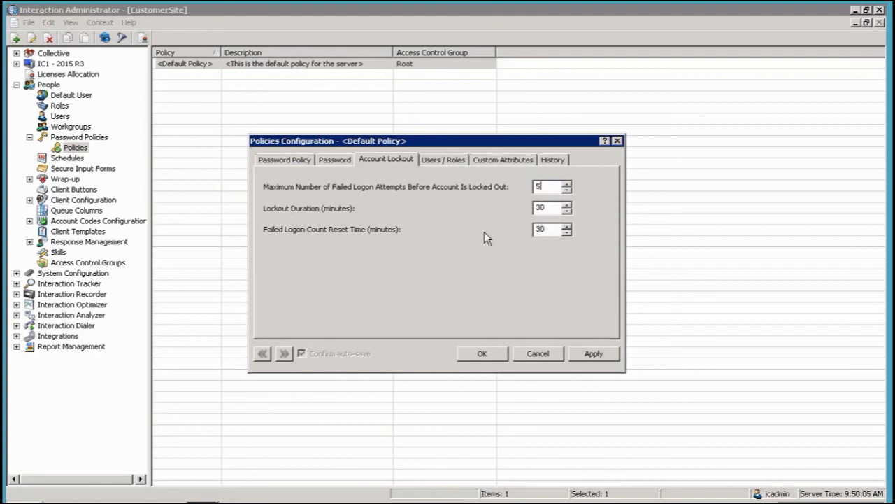
left_click(443, 159)
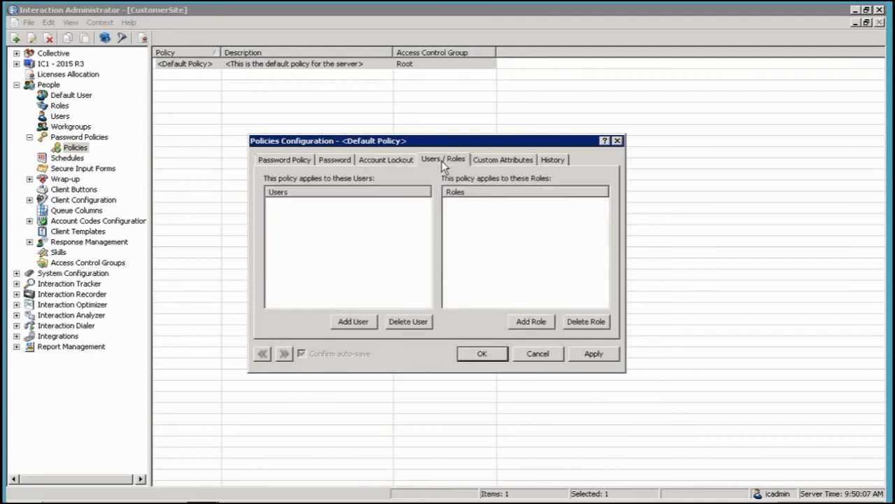
mouse_move(433, 320)
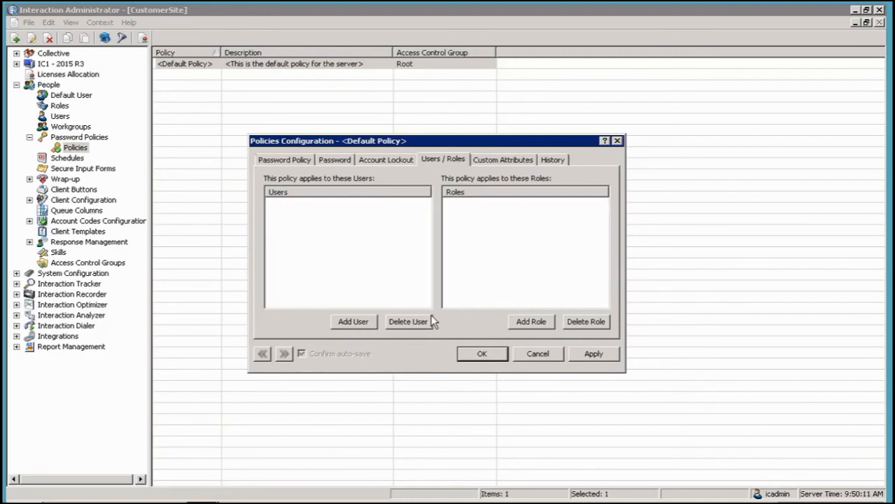
mouse_move(511, 261)
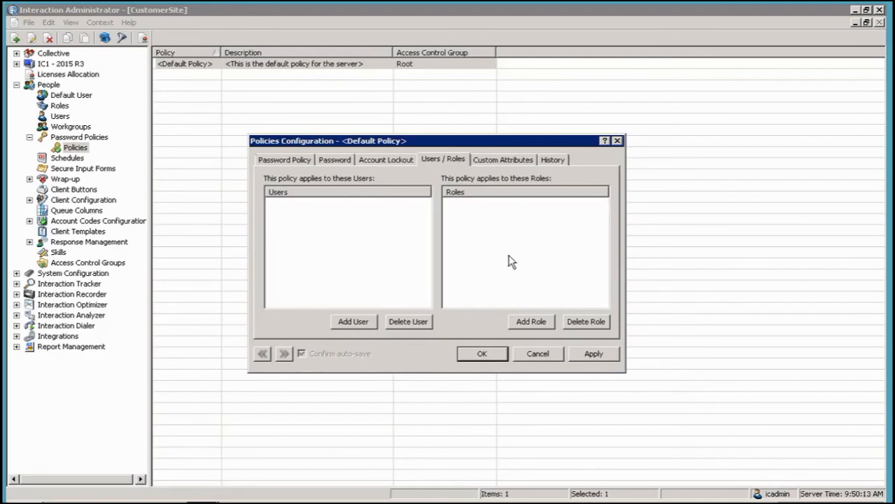
mouse_move(508, 261)
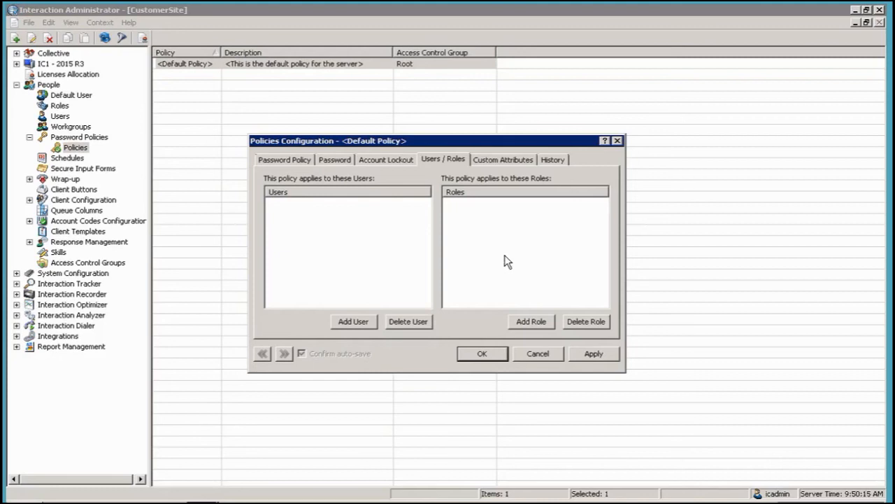
mouse_move(487, 229)
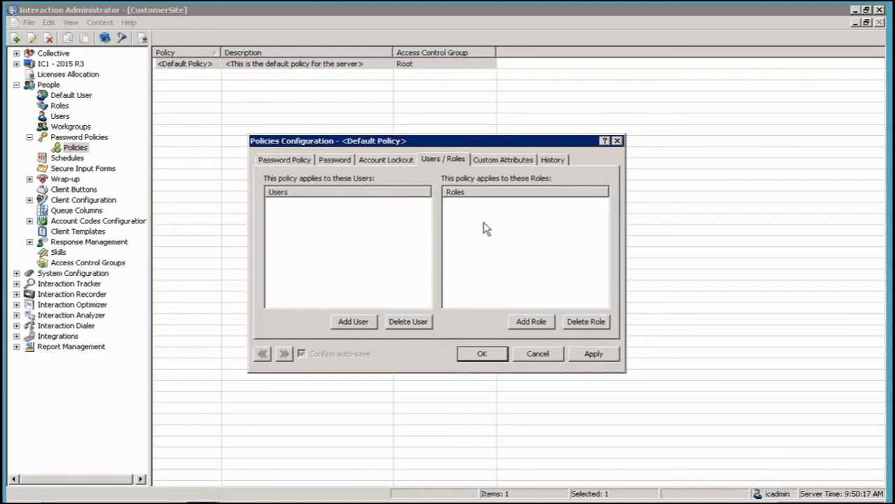
mouse_move(353, 322)
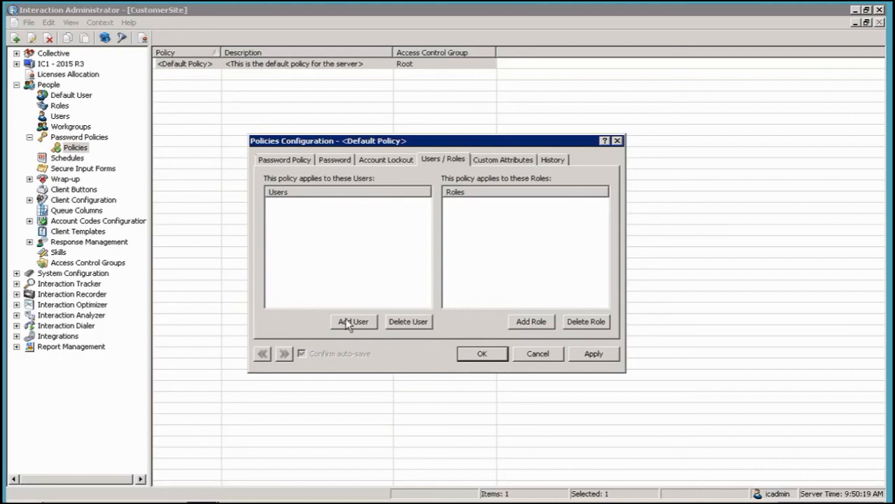
left_click(354, 321)
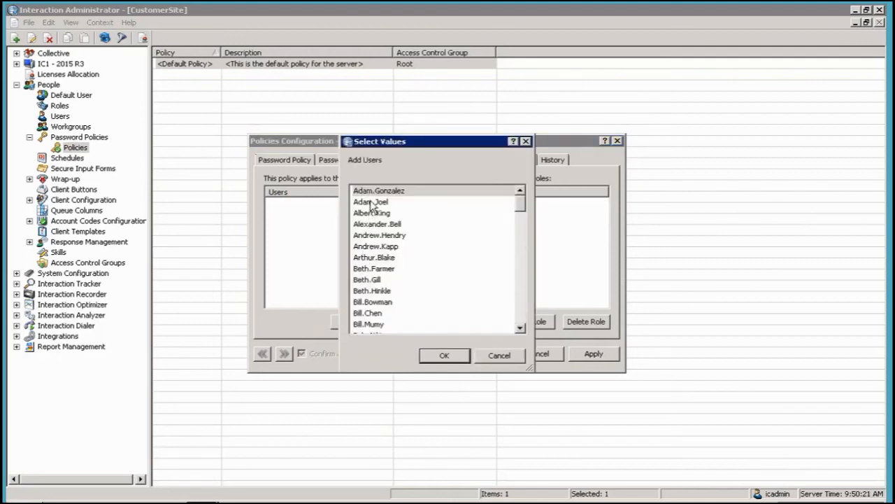
left_click(445, 355)
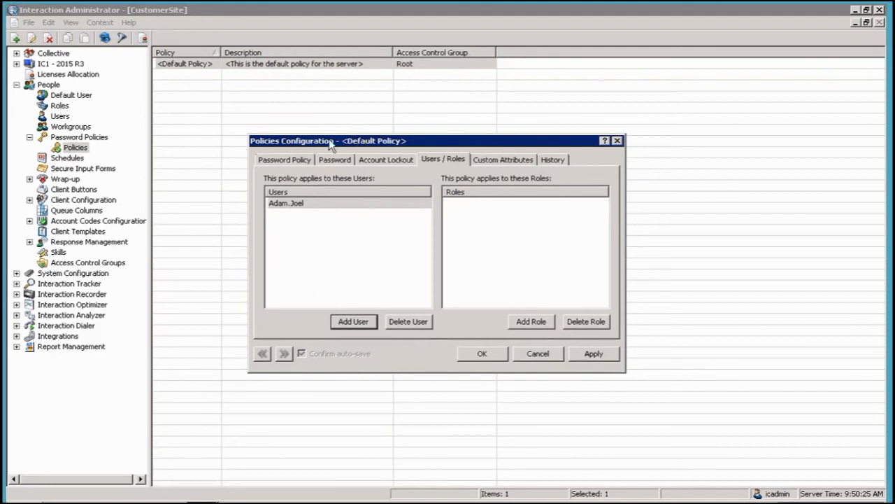
mouse_move(553, 322)
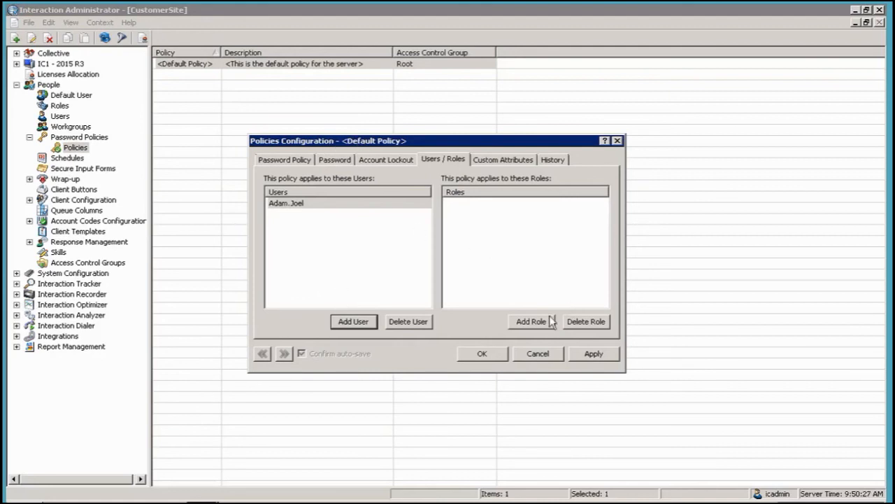
Step: Add the Agent role to the Default Policy, then save and close it
left_click(531, 322)
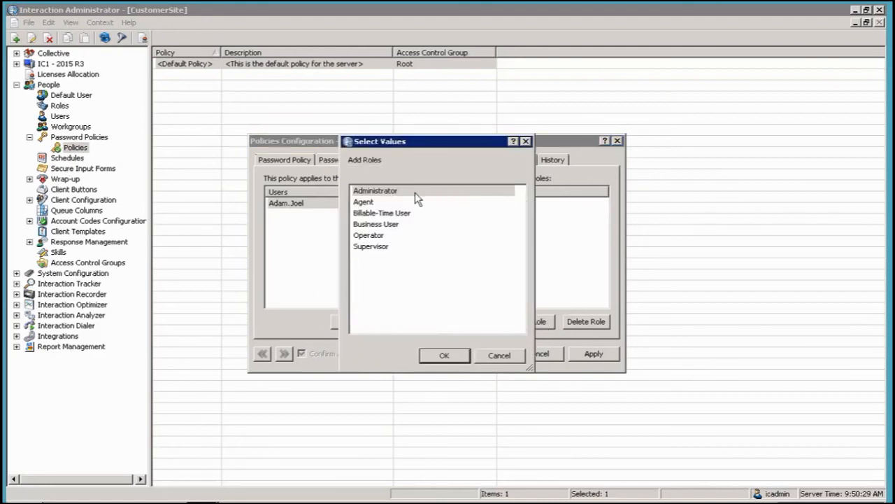
left_click(363, 201)
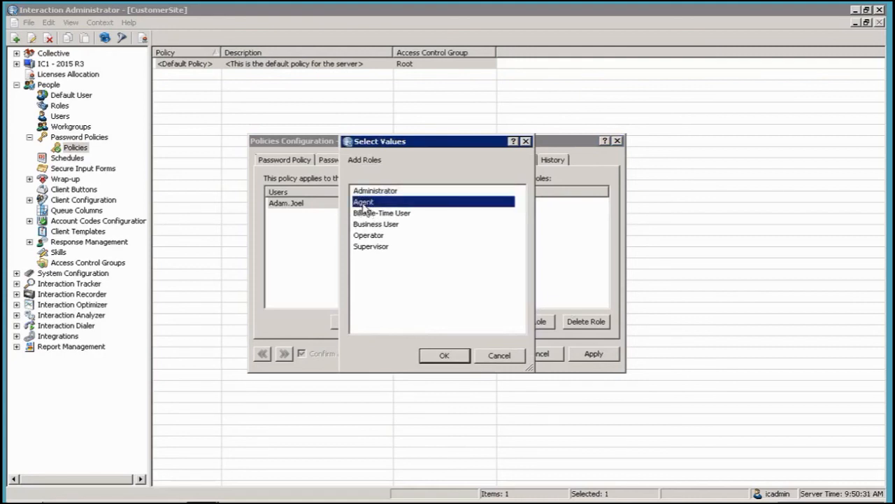
left_click(445, 355)
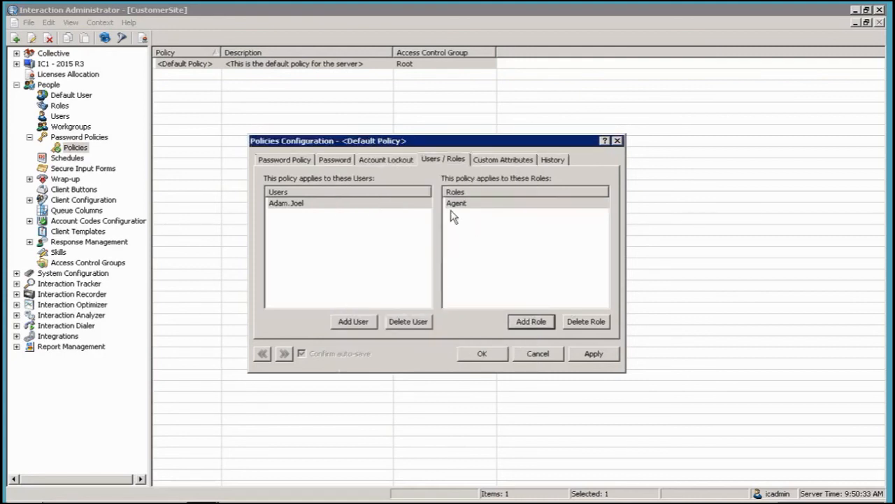
mouse_move(458, 212)
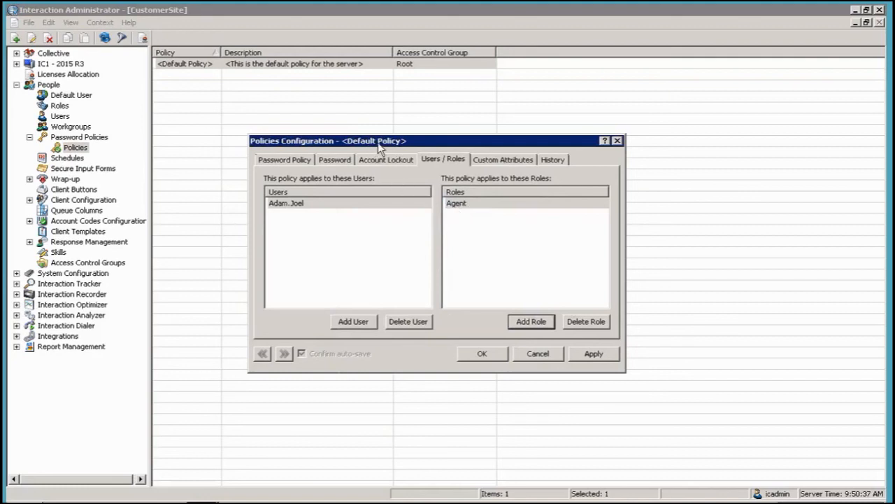
mouse_move(394, 235)
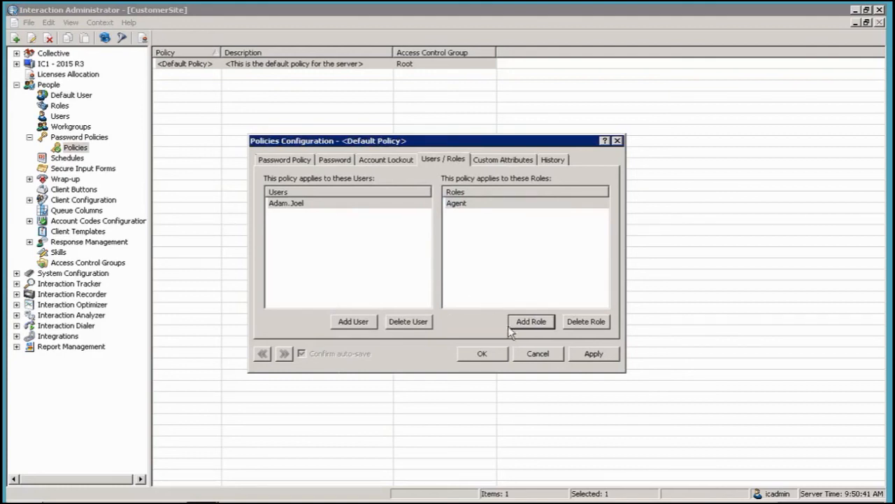
left_click(482, 353)
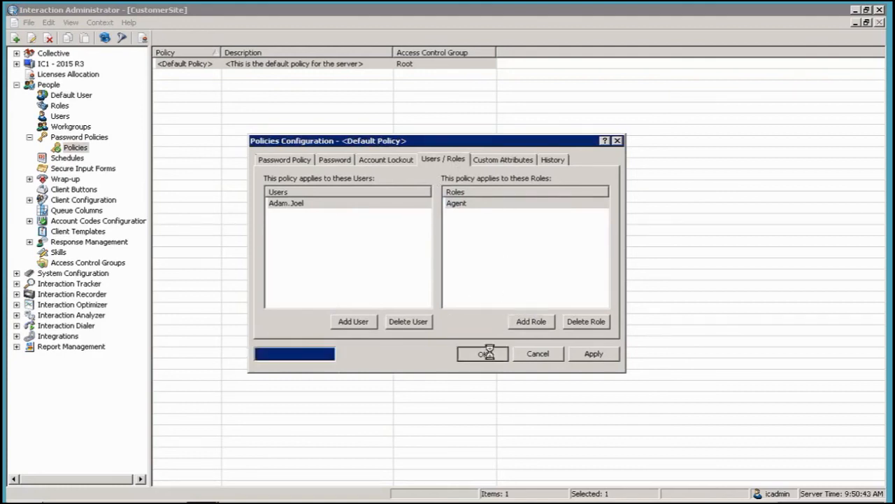
left_click(482, 353)
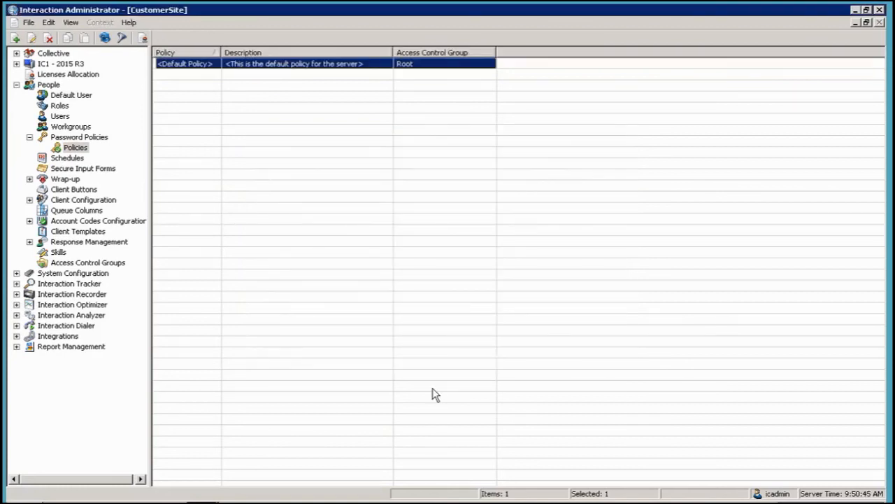